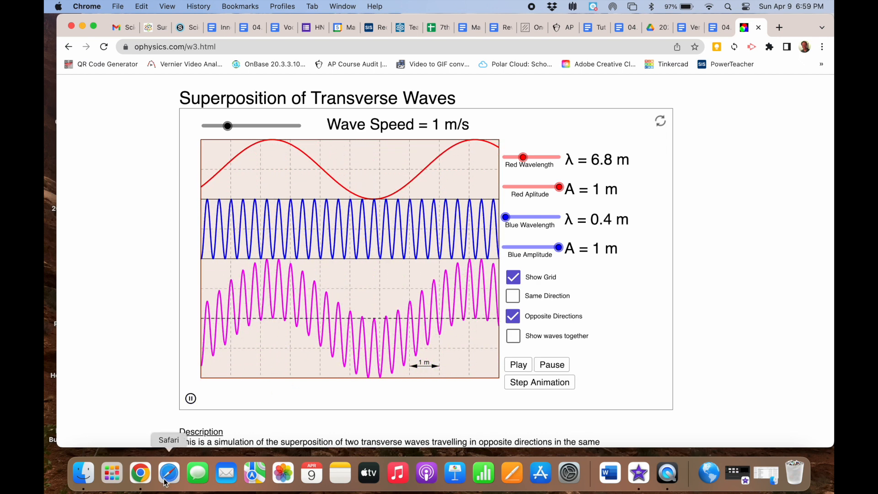
mouse_move(140, 473)
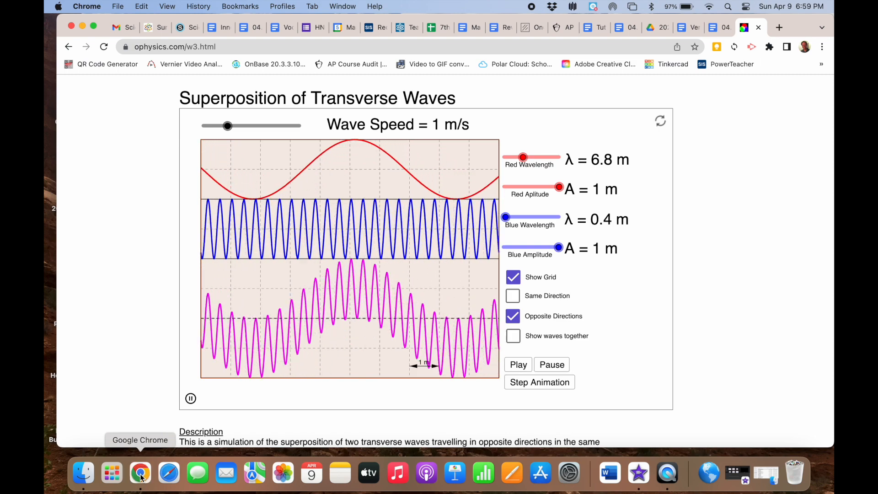
Start QuickTime Player from Launchpad while the ophysics simulation keeps running
left_click(111, 474)
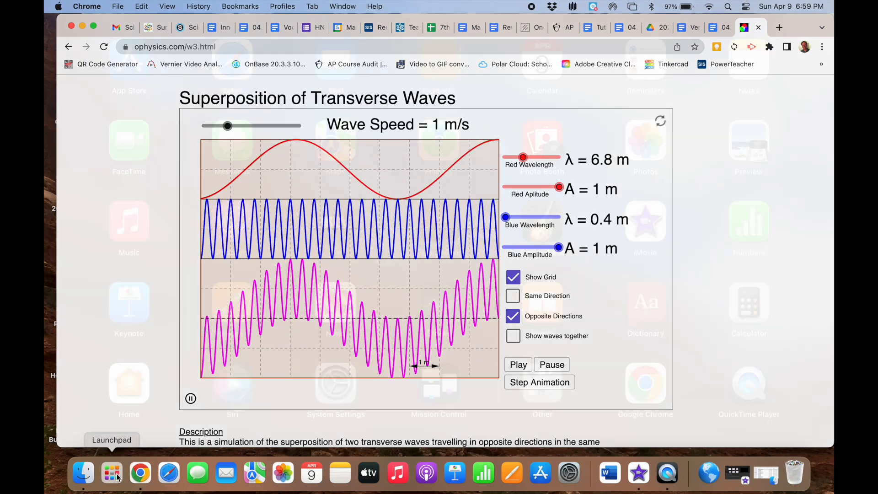
left_click(111, 473)
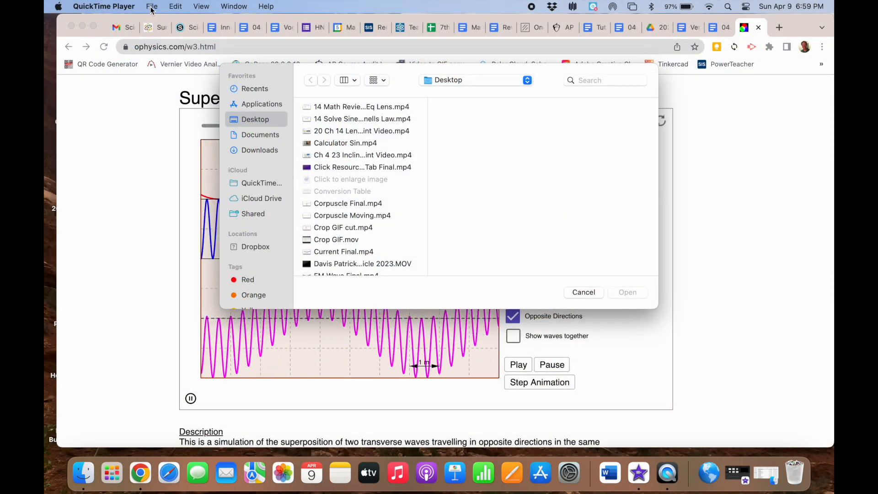
Bring up QuickTime Player's File menu to start a new screen recording
left_click(152, 6)
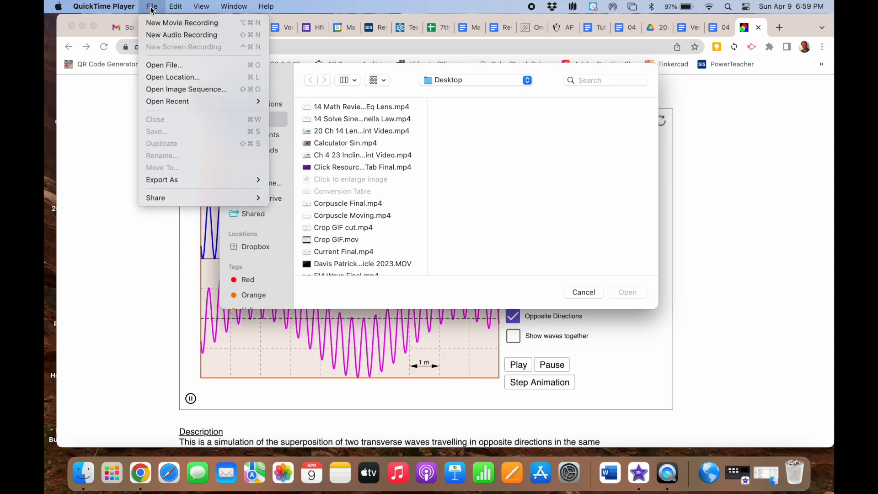
mouse_move(181, 22)
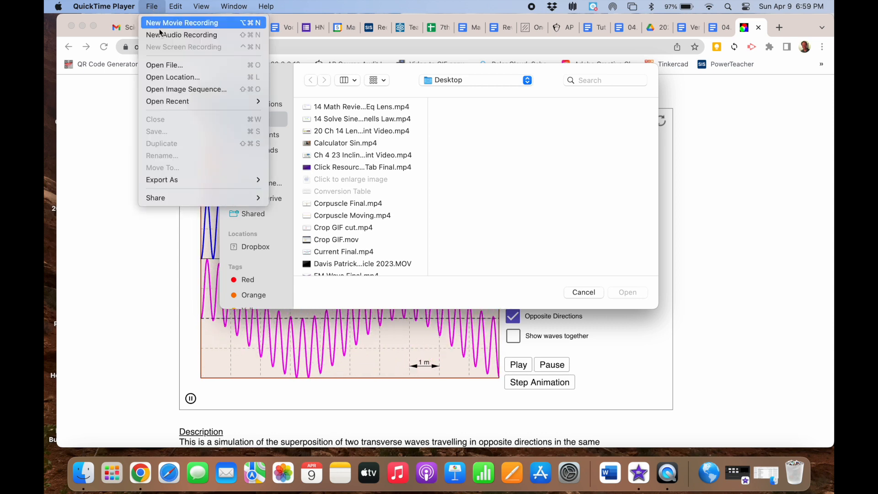
mouse_move(165, 53)
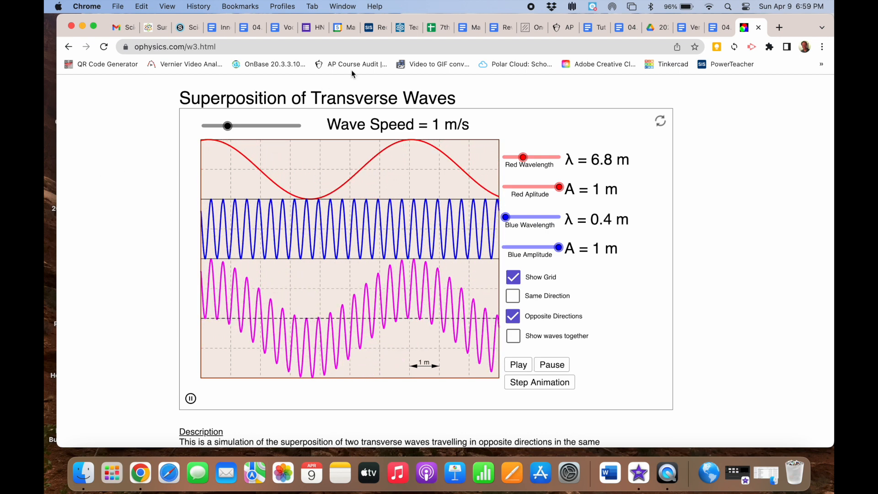
Launch iMovie and create a new Movie project for the wave recording
left_click(660, 471)
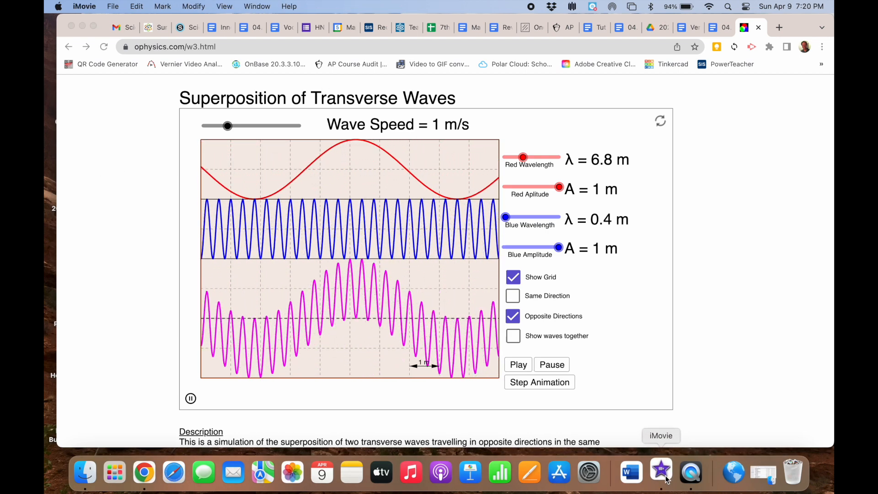
left_click(660, 472)
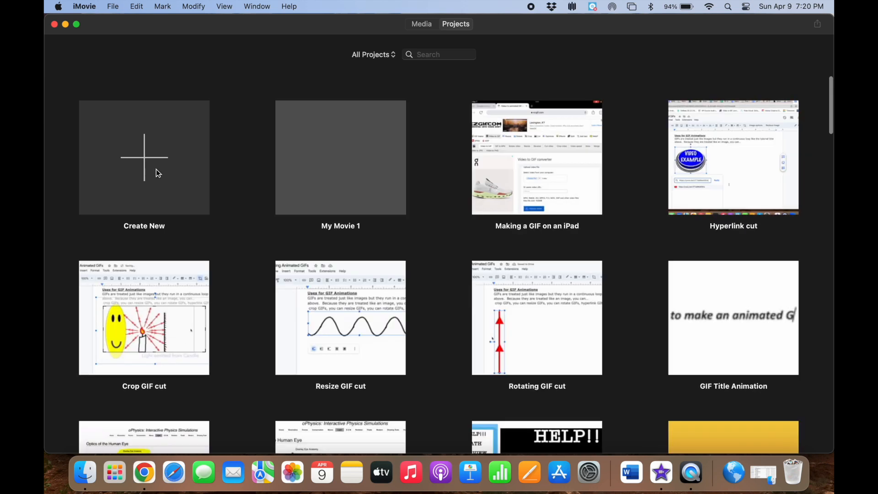
left_click(144, 157)
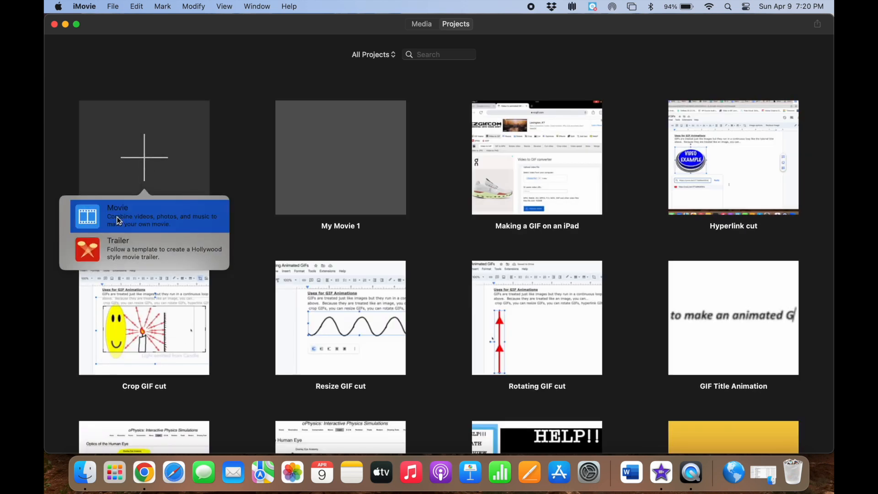
left_click(117, 215)
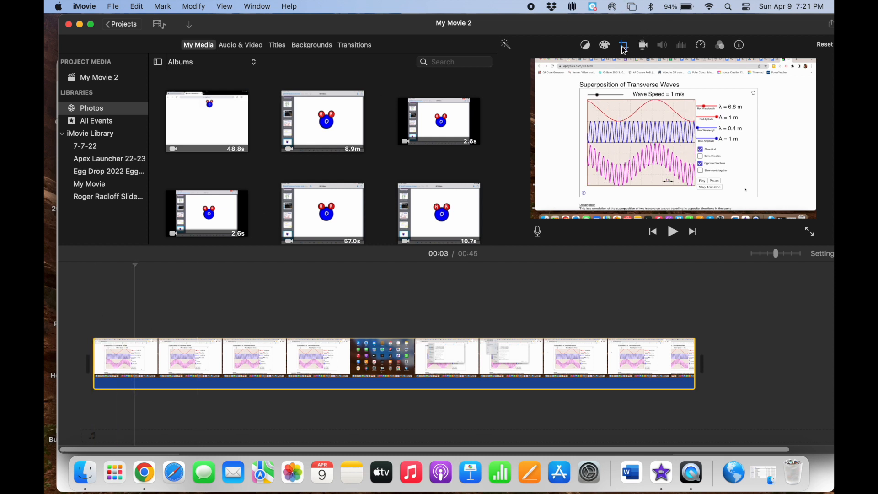
Crop the clip to the simulation, split it at the playhead and delete the later part
left_click(622, 45)
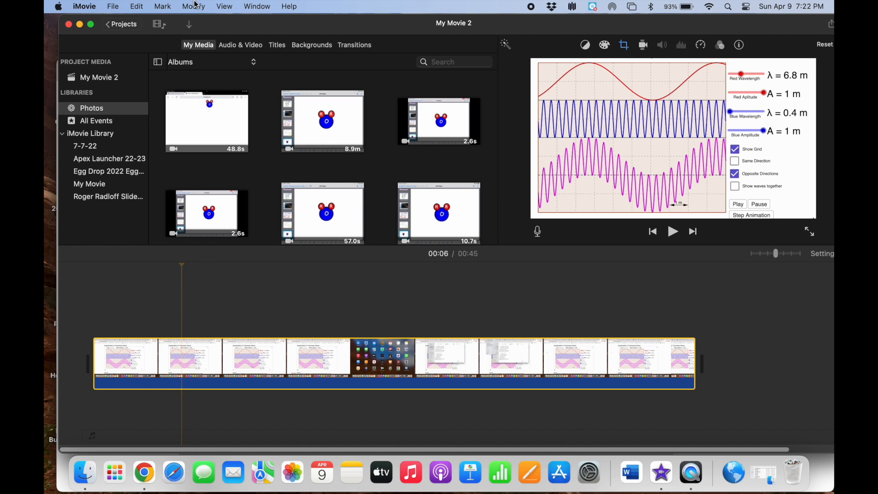
left_click(193, 5)
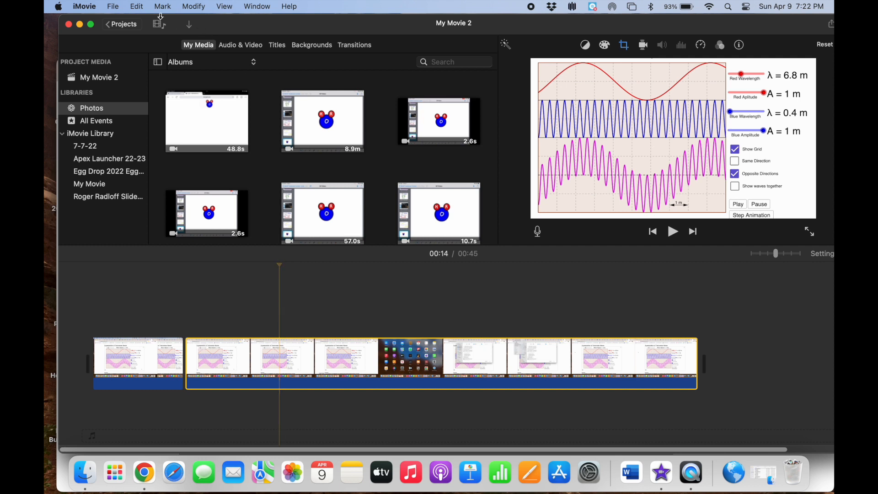
left_click(136, 6)
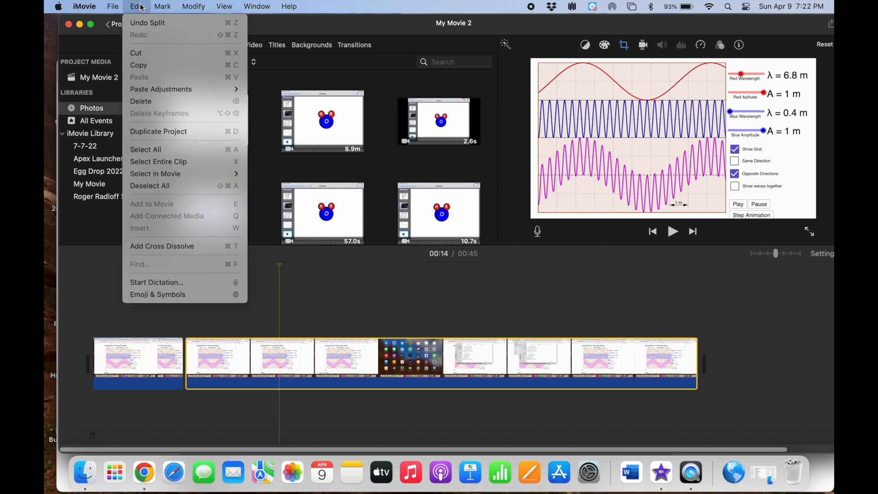
mouse_move(140, 101)
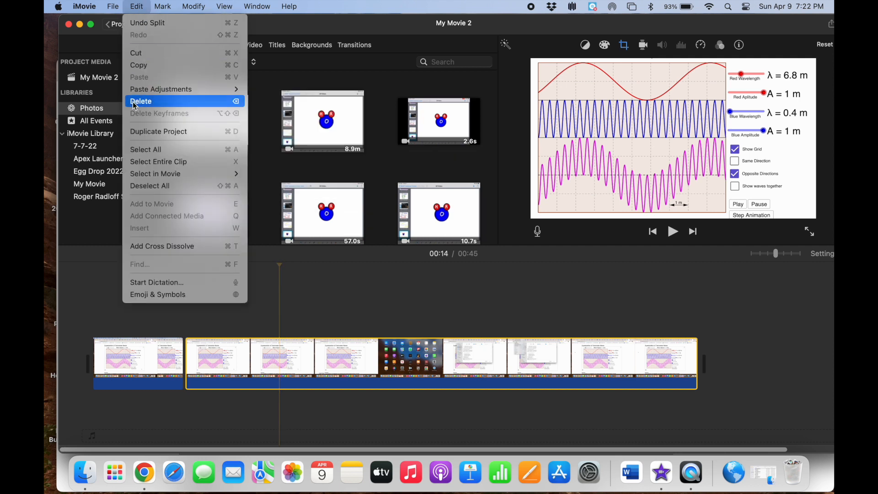
left_click(141, 102)
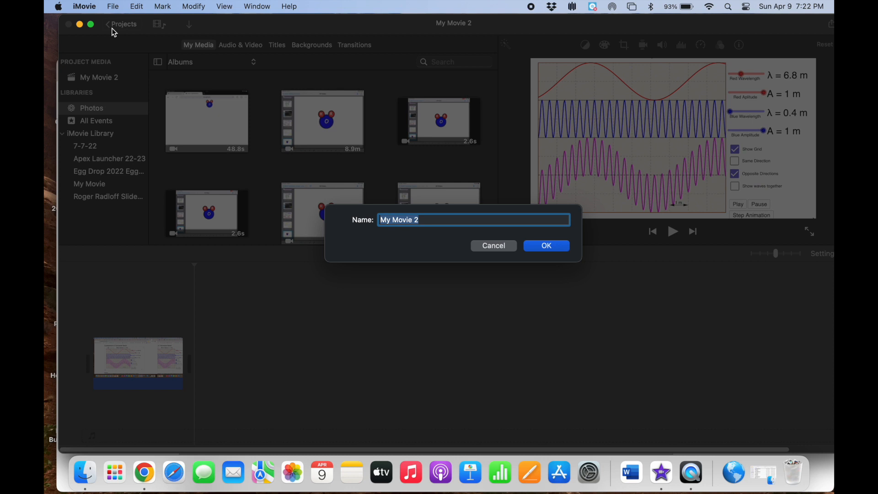
Name the project 'Mac Wave Video Cut' and export it as a video file
type("Mac Wave Vid")
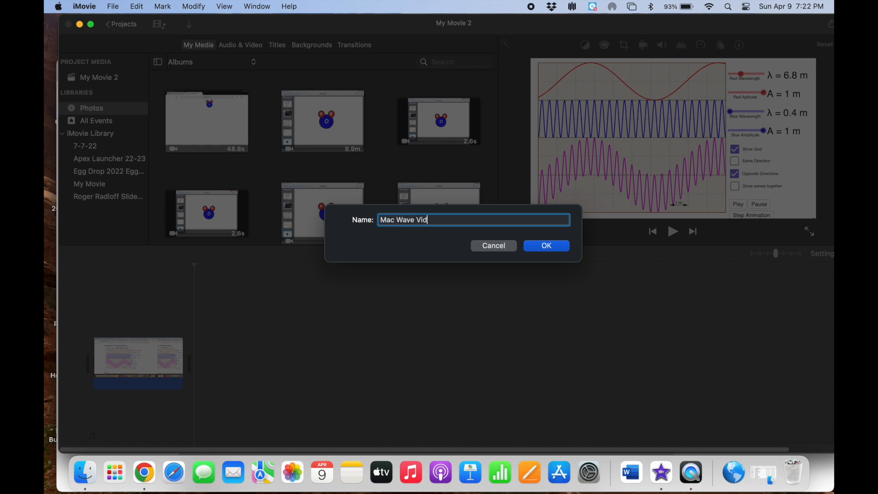
left_click(545, 245)
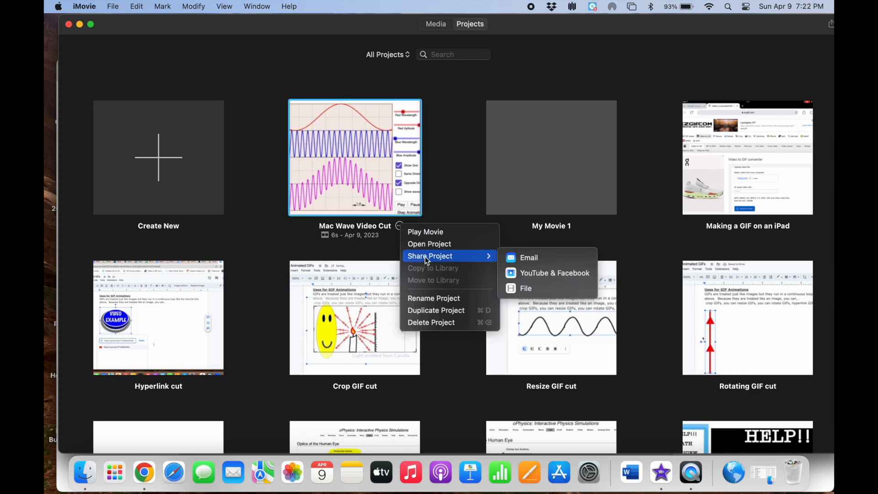
left_click(525, 288)
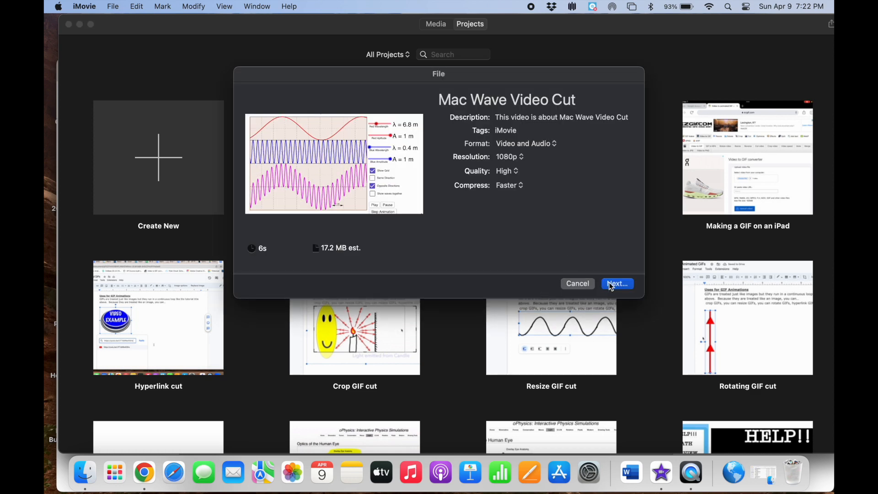
left_click(616, 284)
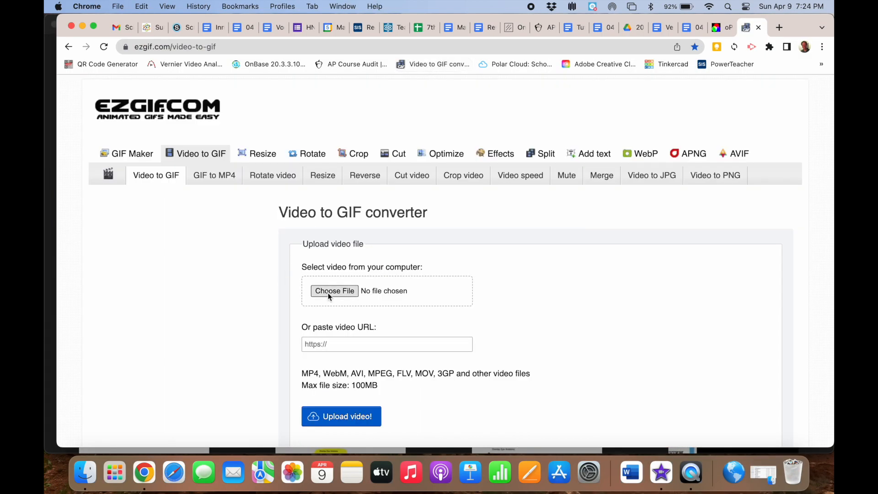
Upload Mac Wave Video Cut.mp4 to ezgif's Video to GIF converter
left_click(334, 291)
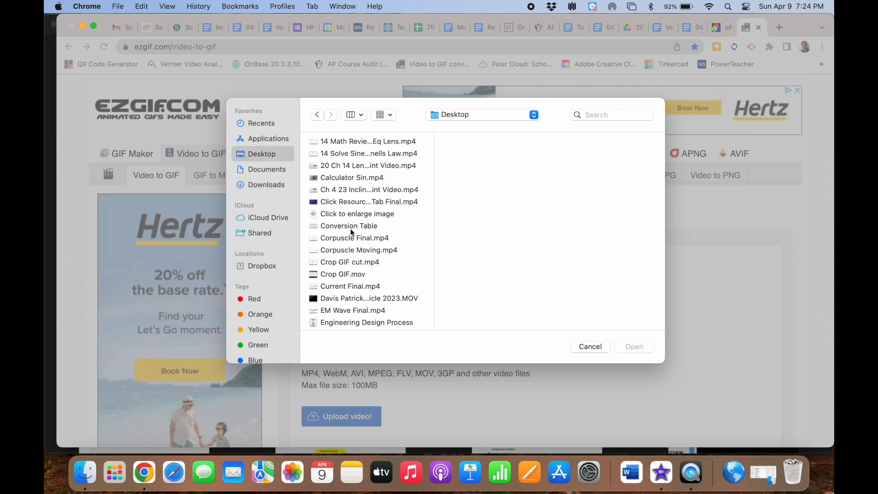
scroll("down", 3)
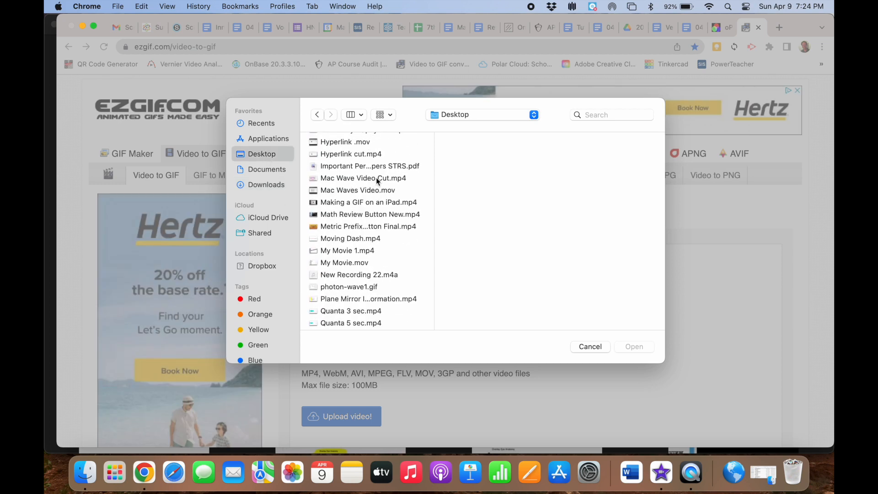
left_click(633, 346)
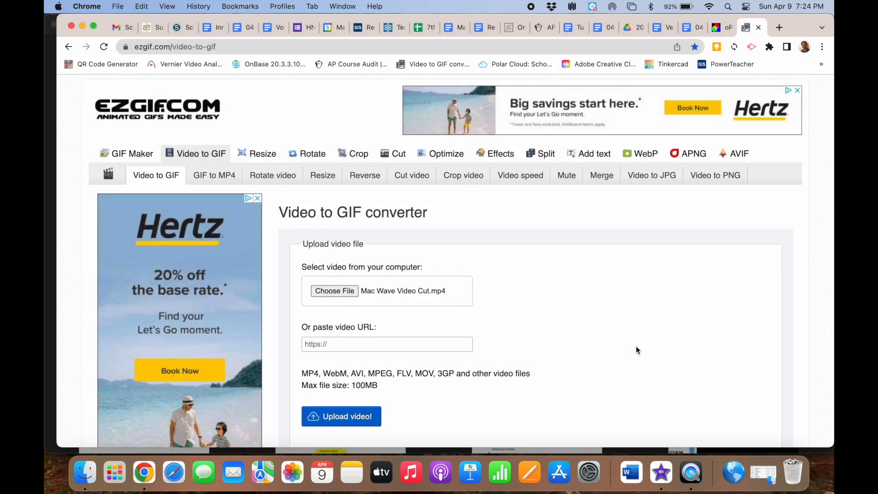
left_click(341, 416)
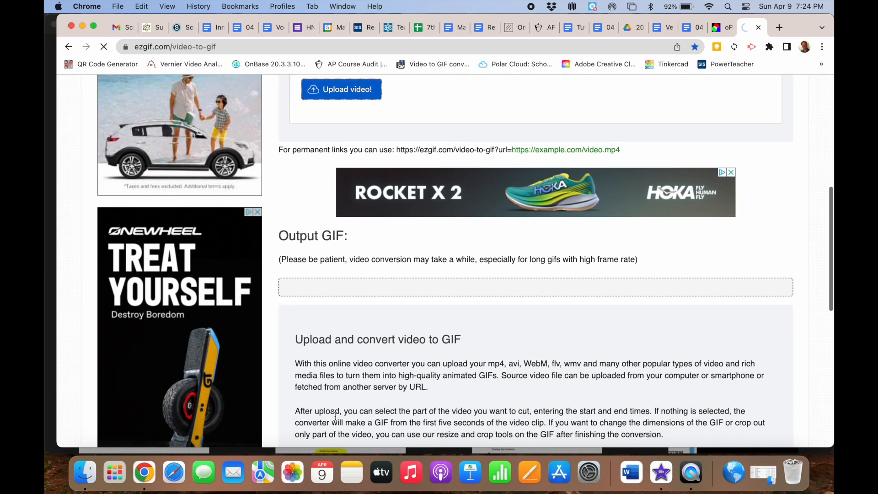
scroll("down", 3)
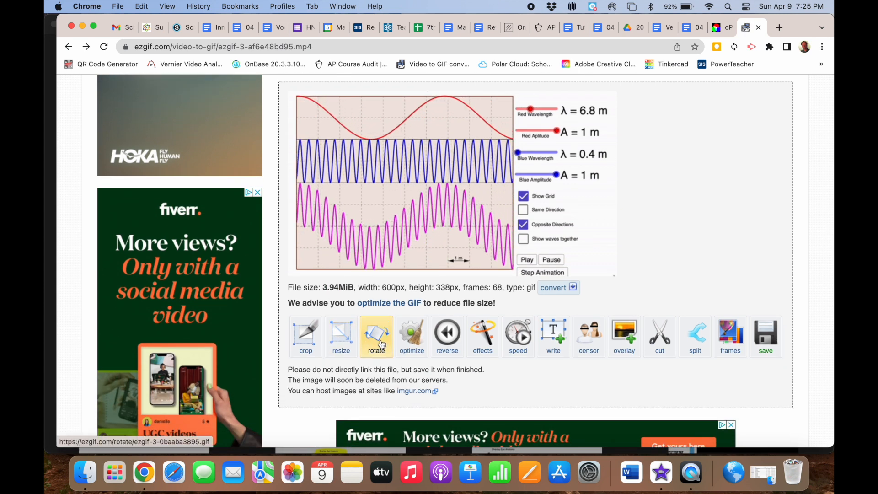
Crop the GIF to the 400×321 wave graphs, removing the sliders and checkboxes
left_click(305, 336)
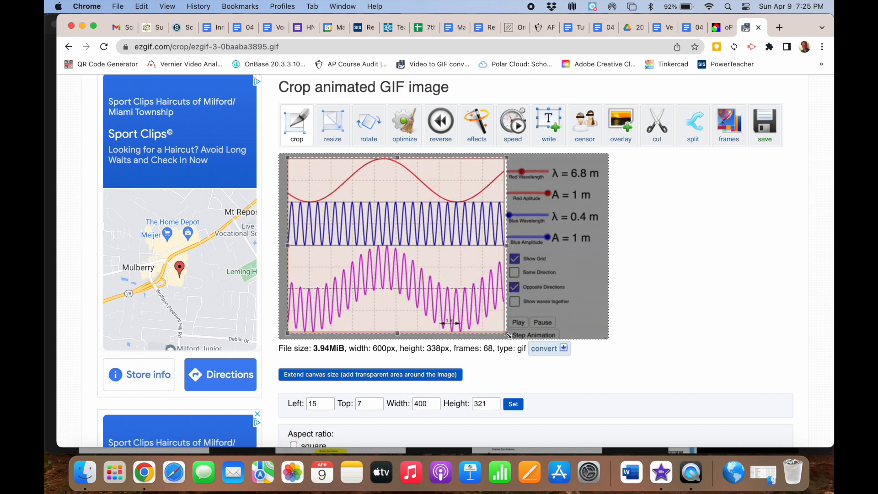
scroll("down", 3)
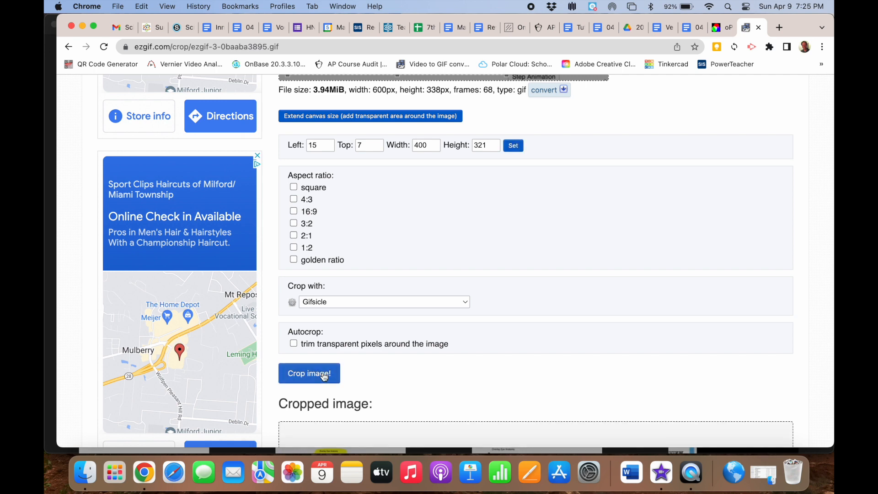
left_click(308, 373)
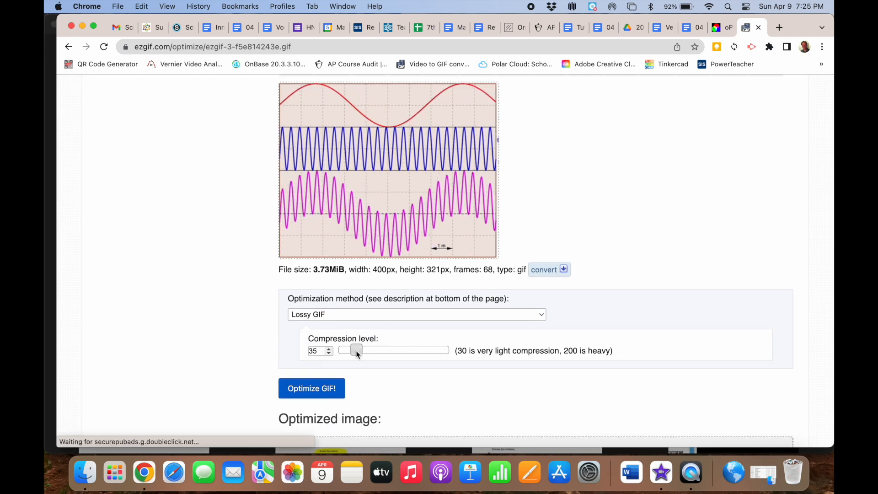
Optimize the GIF at compression level 200 and download the result
left_click_drag(357, 350, 448, 349)
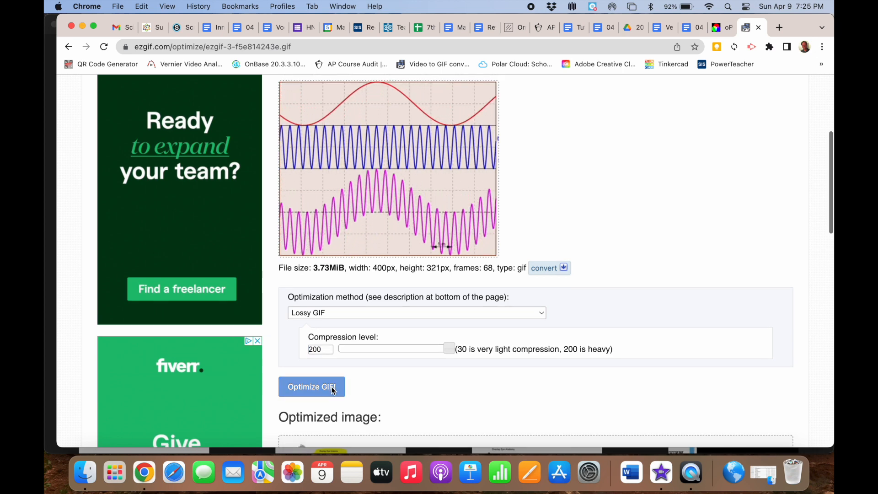
left_click(311, 386)
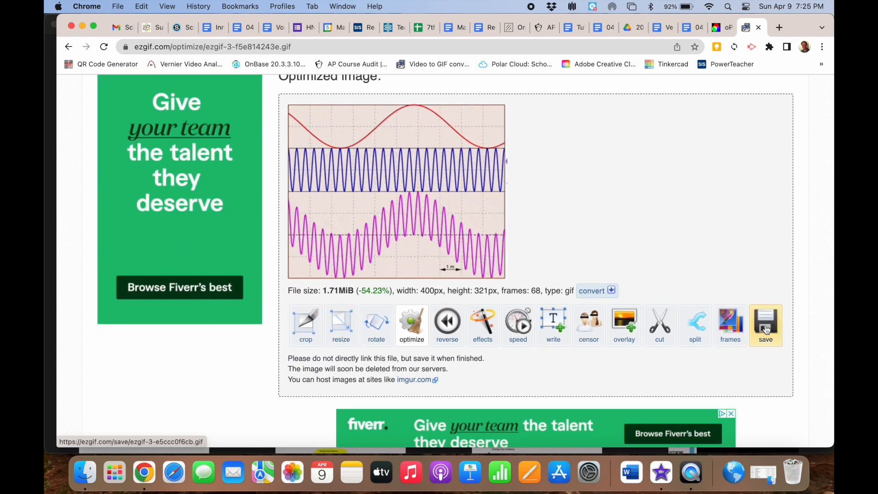
left_click(765, 325)
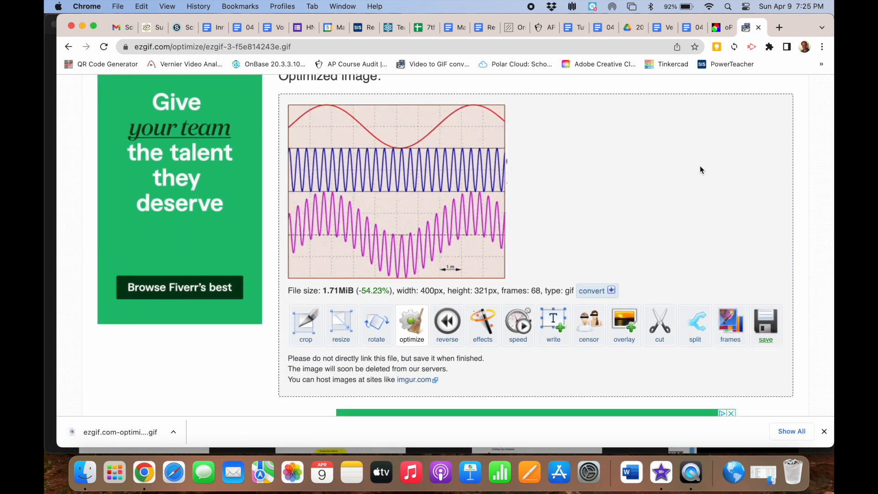